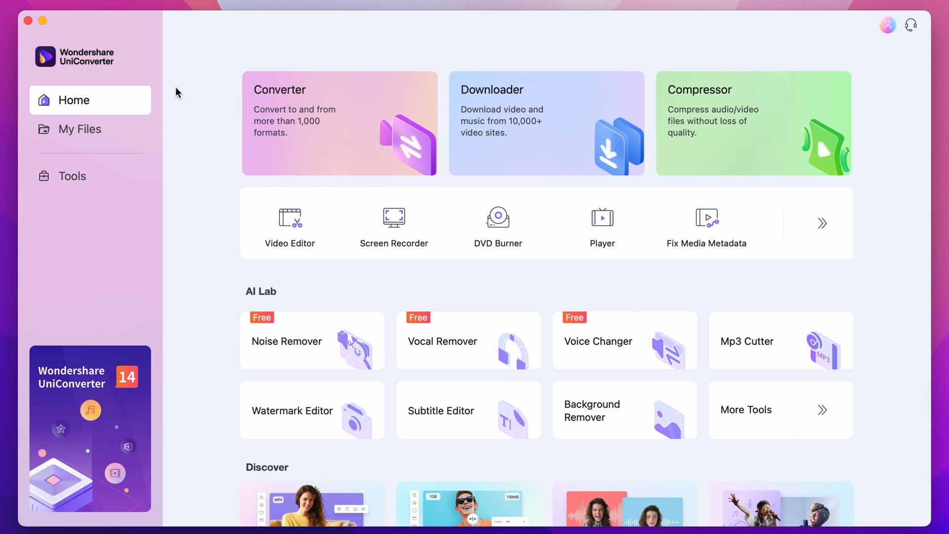
mouse_move(519, 274)
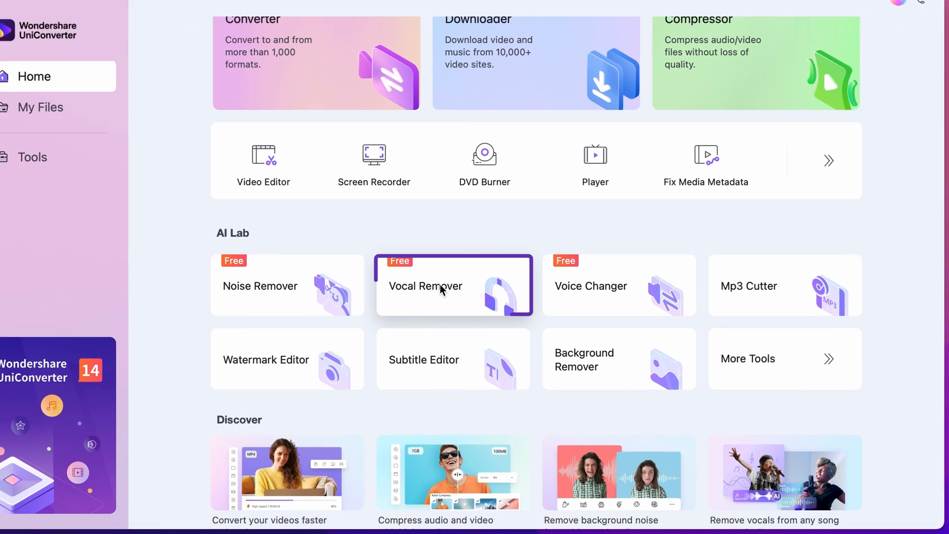
Launch Vocal Remover from the AI Lab section of the Tools list
scroll(down, 3)
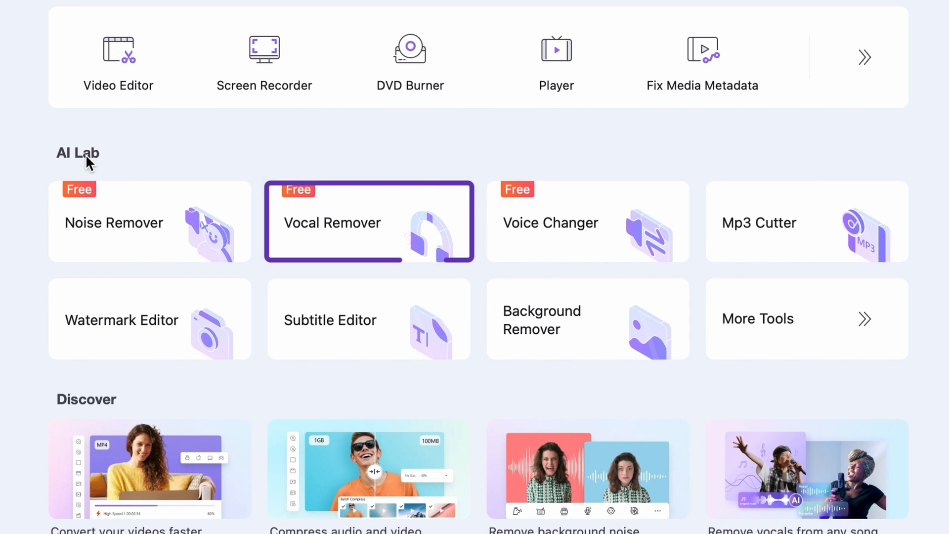
click(140, 274)
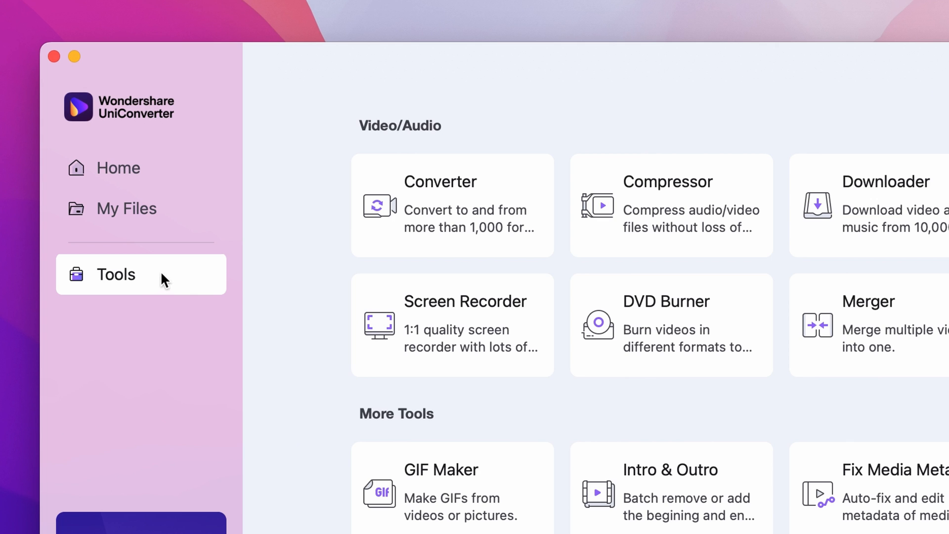
scroll(down, 3)
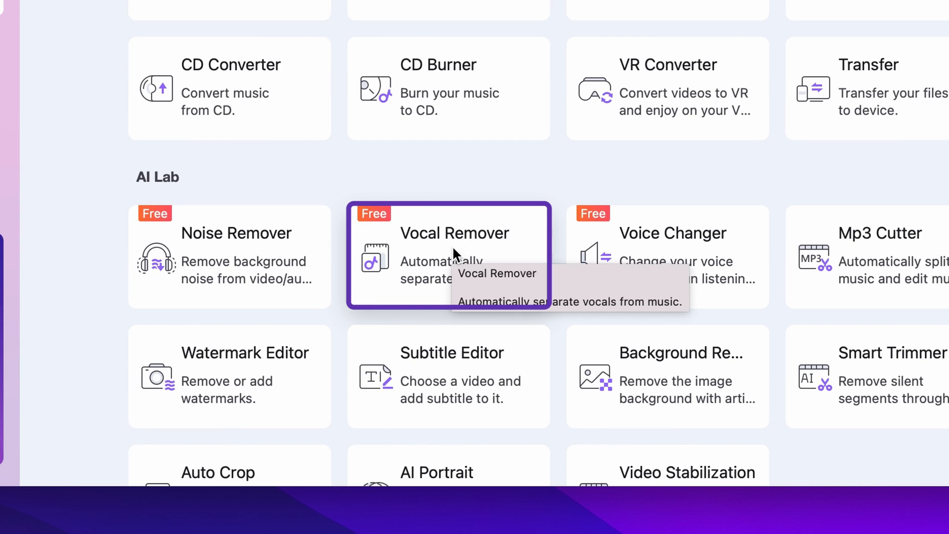
click(448, 232)
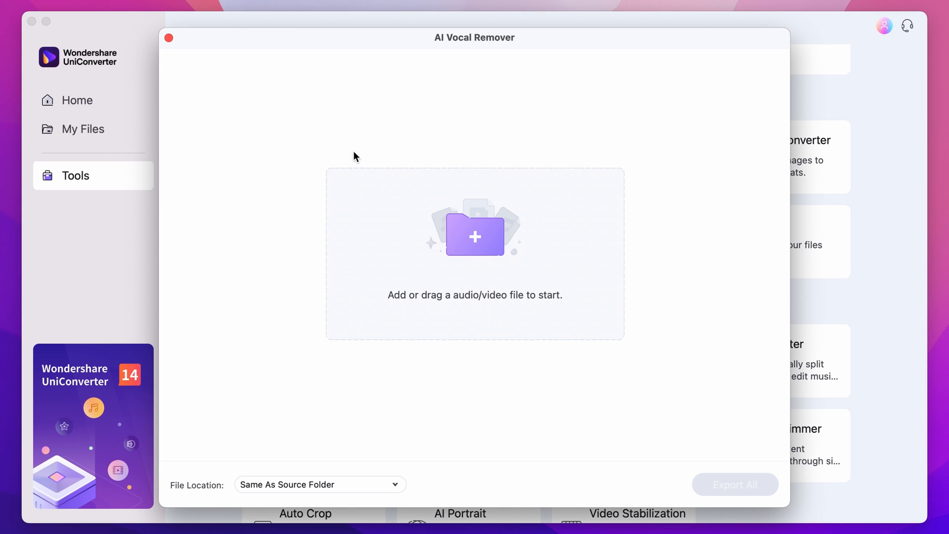
Import 'We Three Kissin When Were Mad_1080p.mp4' and accept the analysis-time notice
click(474, 235)
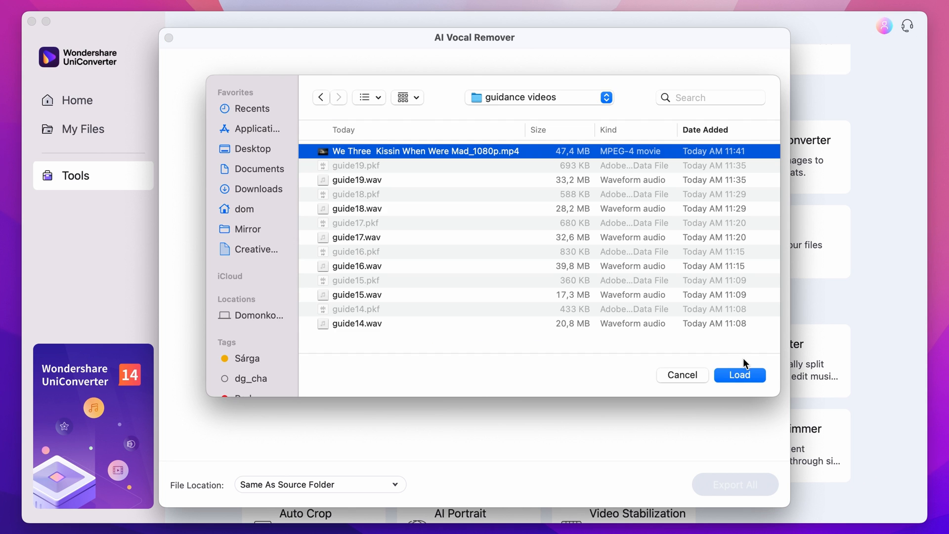
click(740, 375)
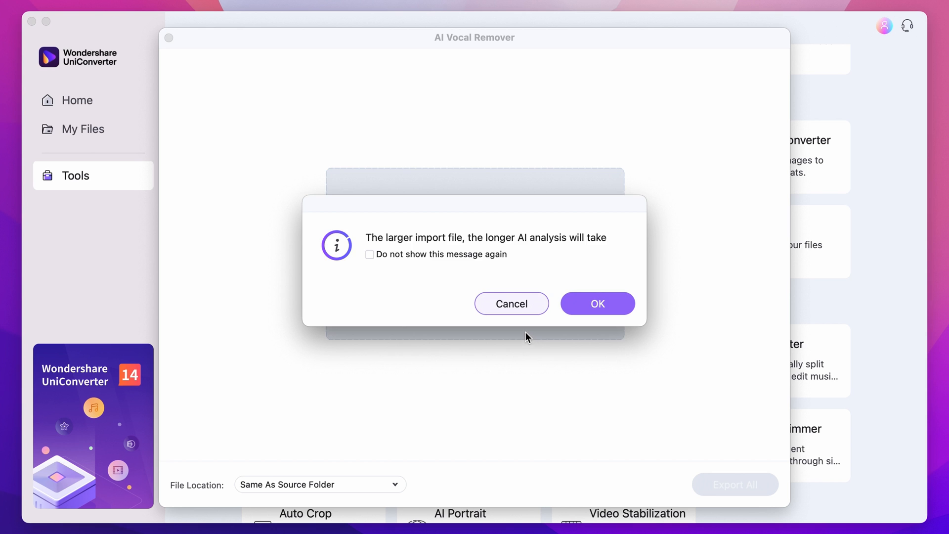
click(596, 304)
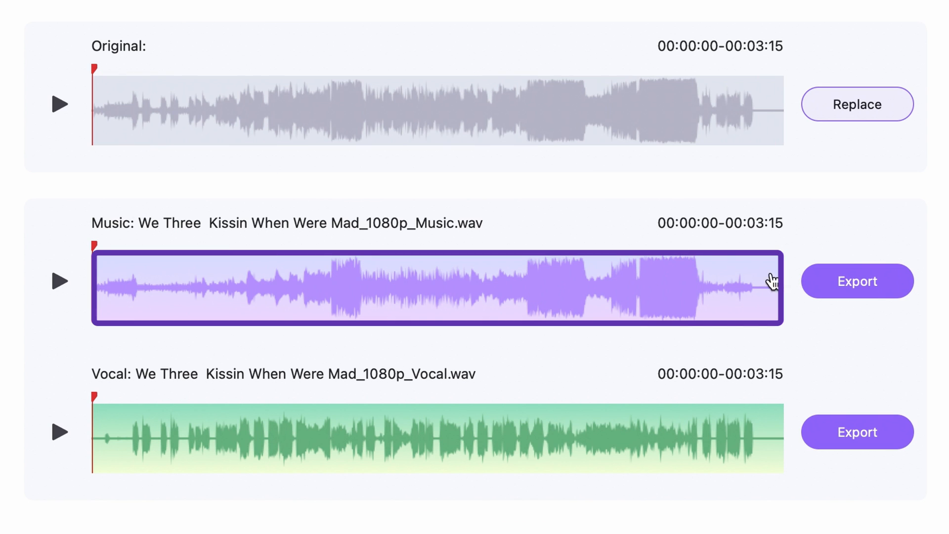
Preview the separated Music track and export both Music and Vocal WAV tracks via Export All
click(308, 432)
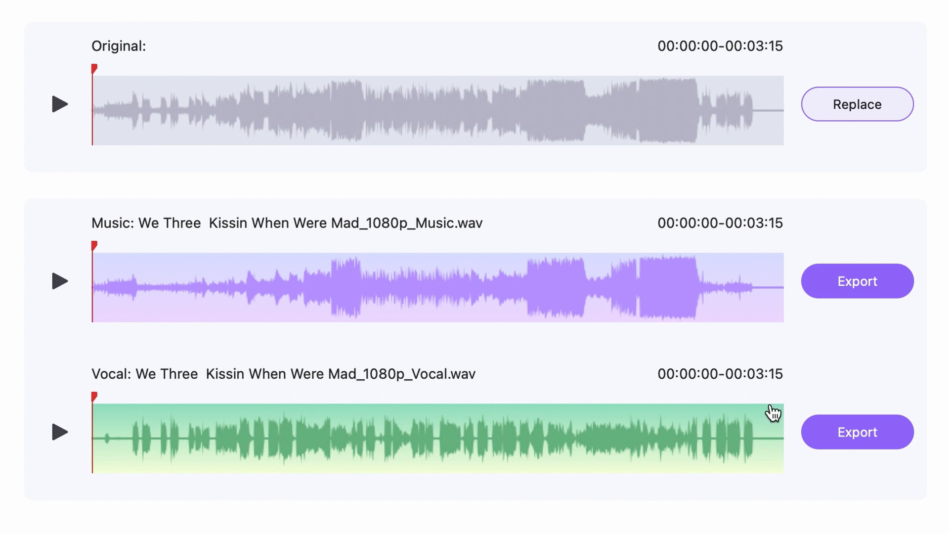
scroll(down, 3)
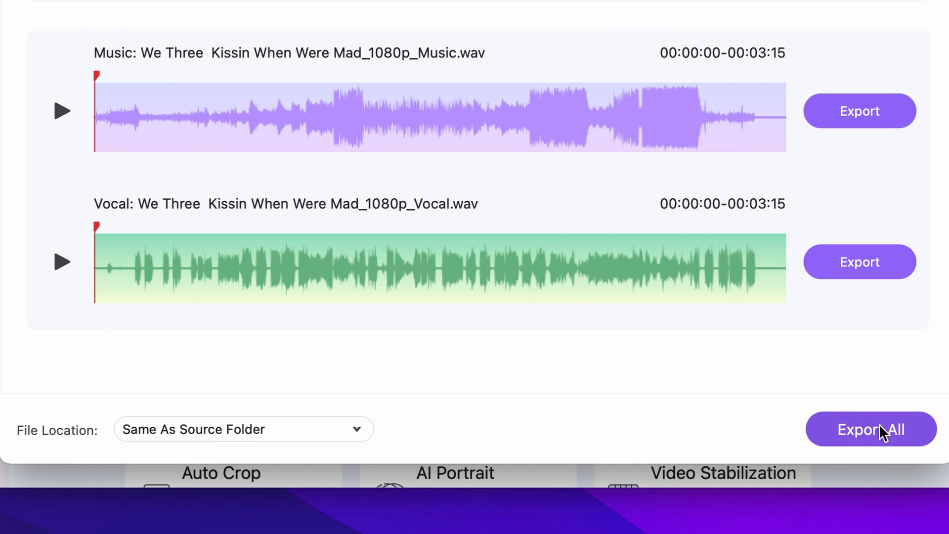
click(243, 429)
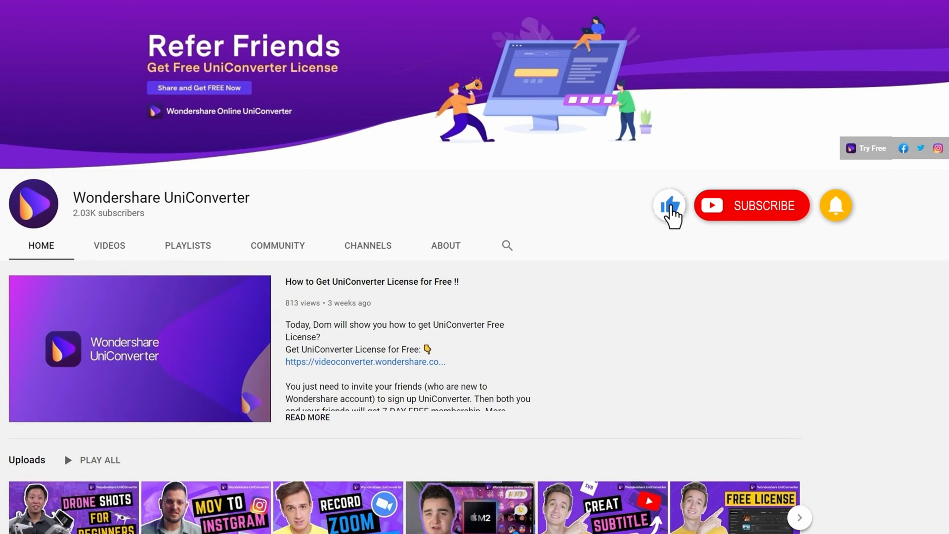
Subscribe to the Wondershare UniConverter YouTube channel
click(750, 205)
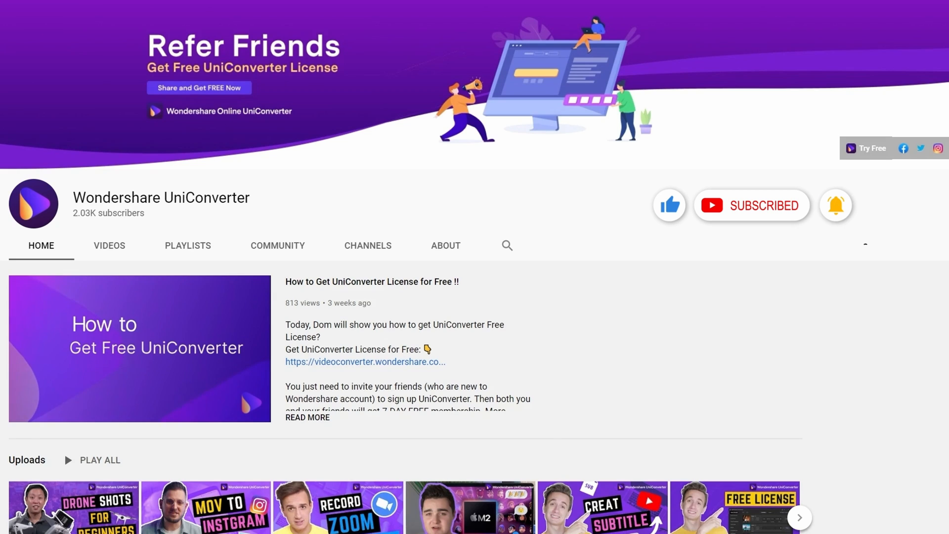